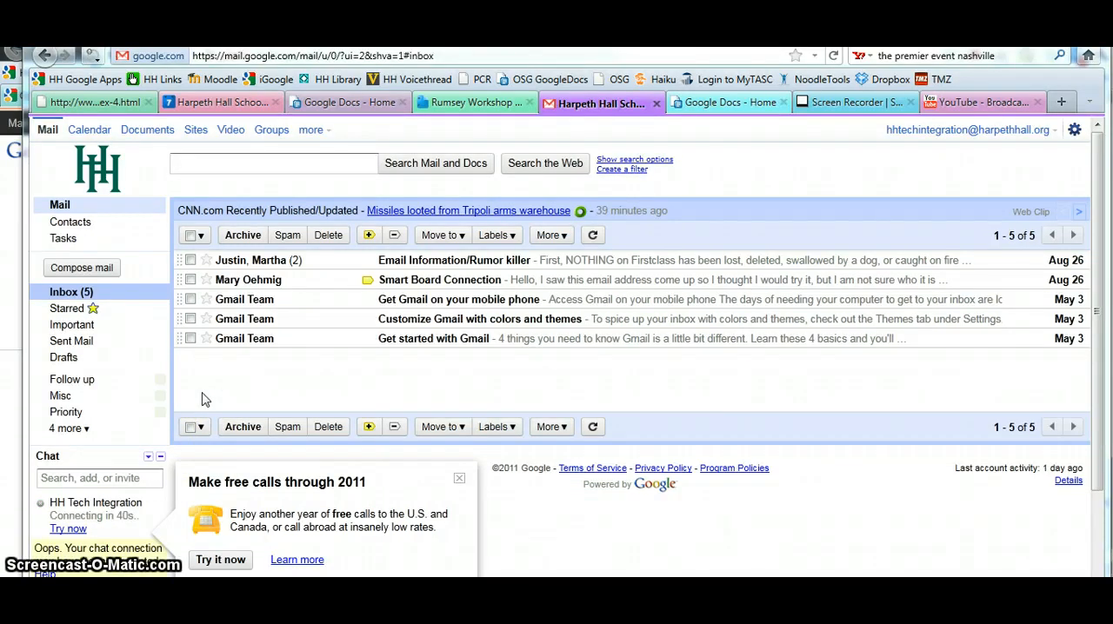
mouse_move(263, 315)
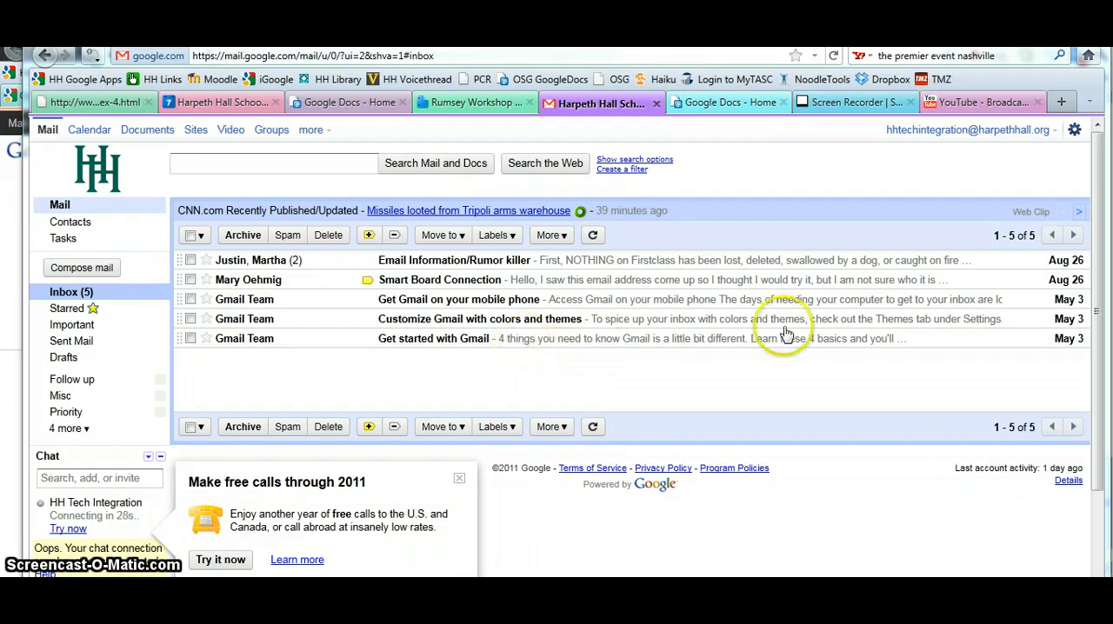
mouse_move(1074, 130)
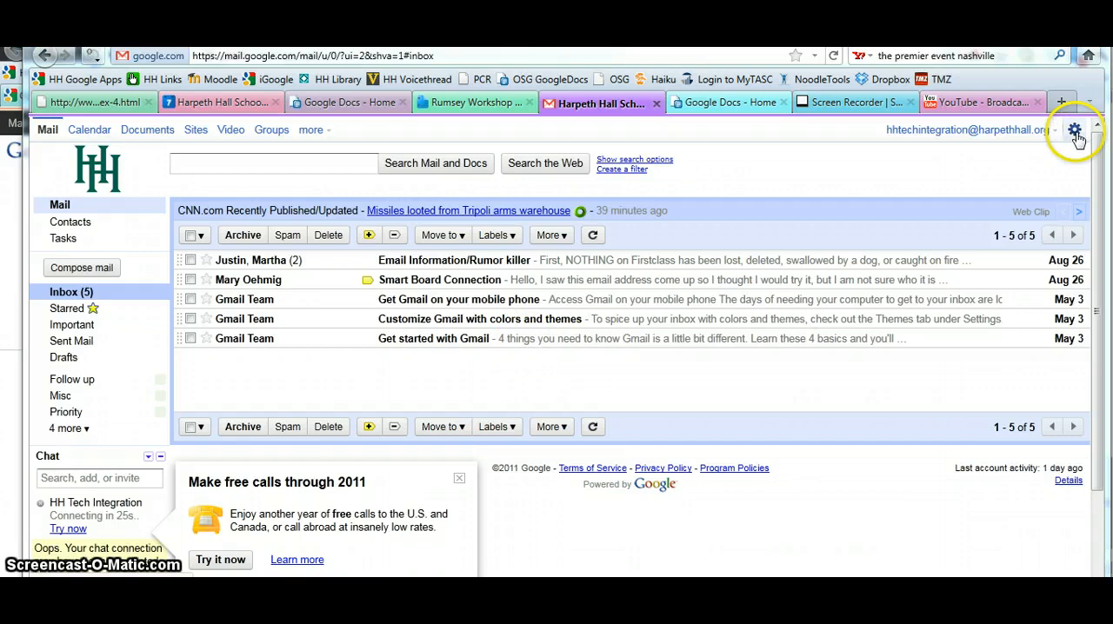
Step: Bring up the inbox's gear menu of settings, help and bug-reporting options
click(1075, 129)
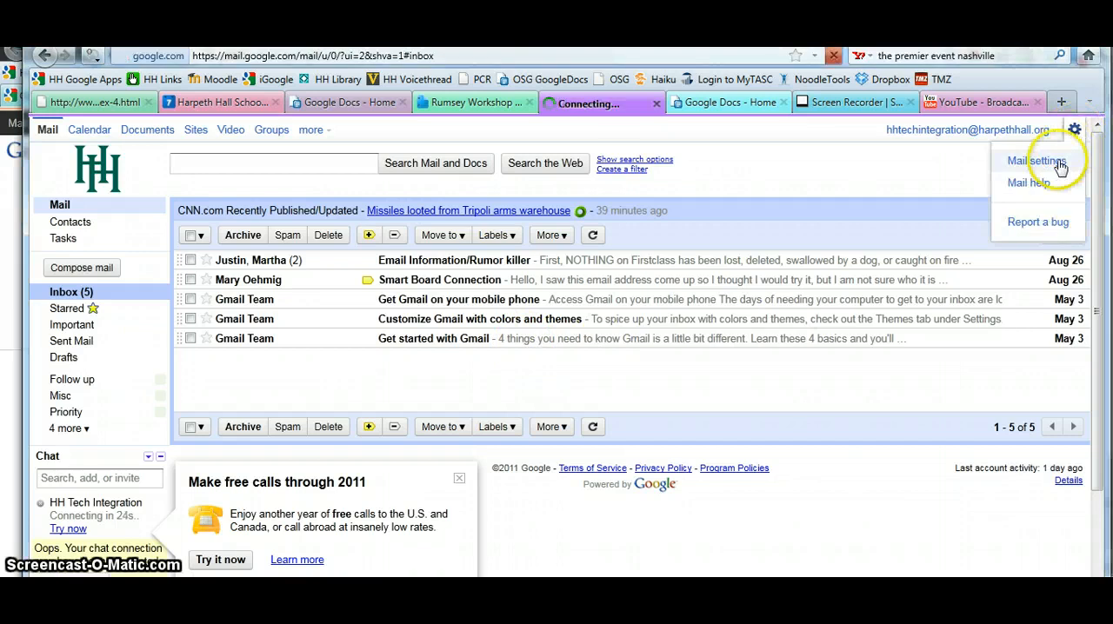
click(1060, 167)
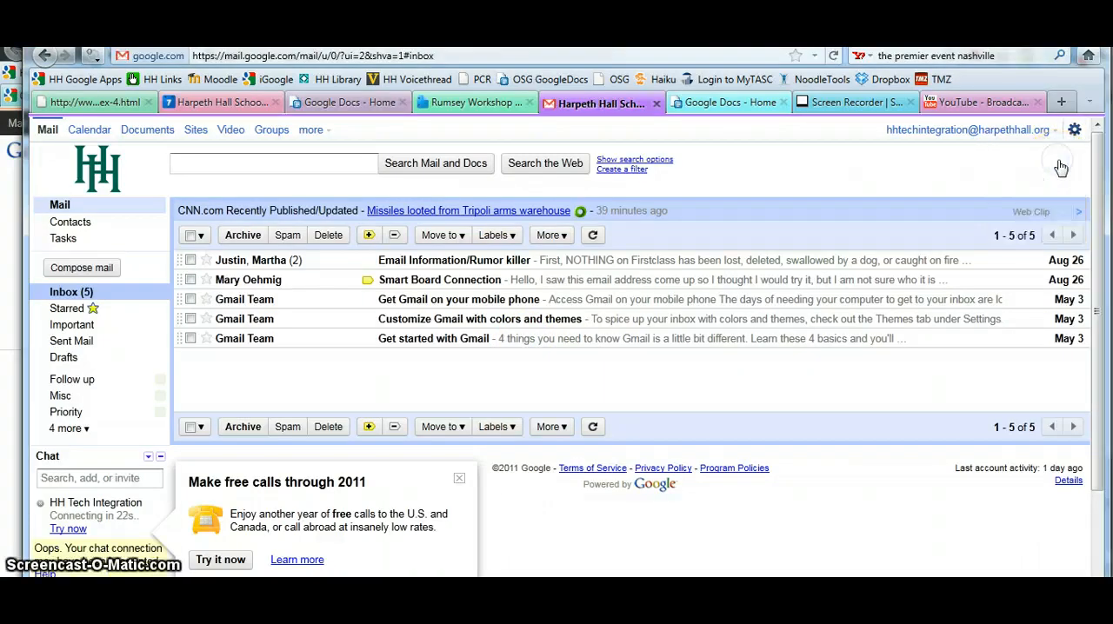
click(1074, 130)
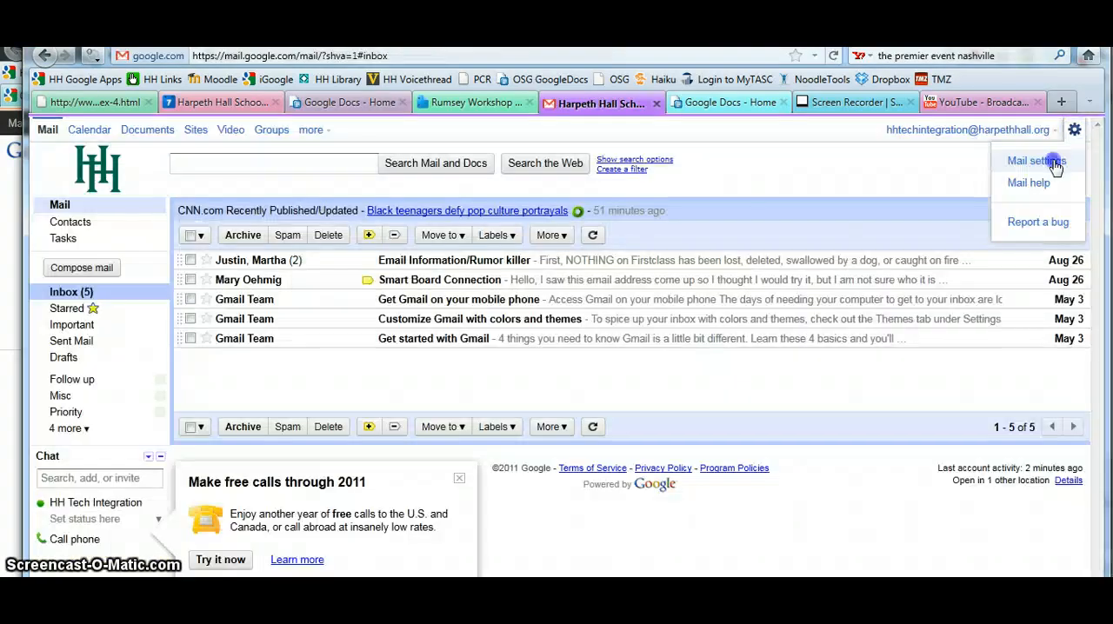
Step: In Mail settings' Labels tab, hide the Important system label
click(1034, 160)
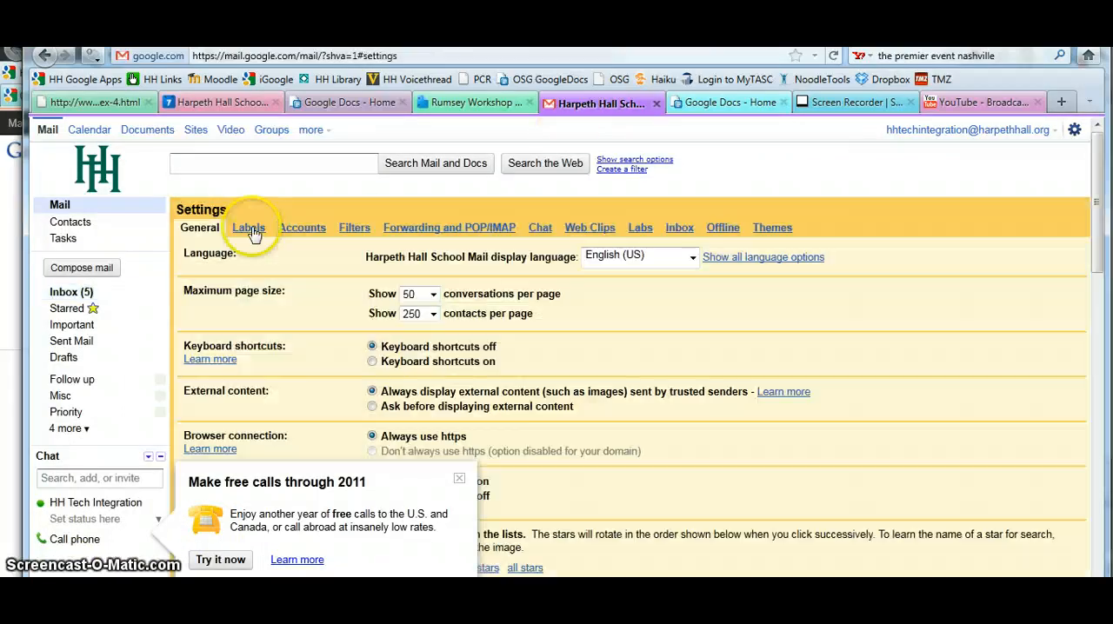
click(249, 227)
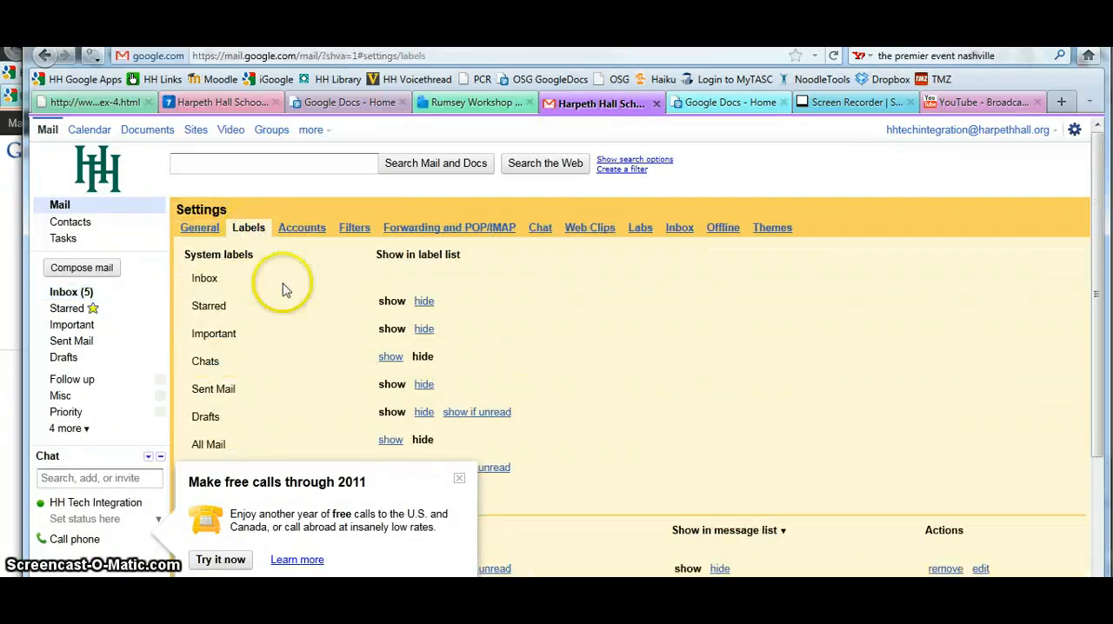
click(459, 478)
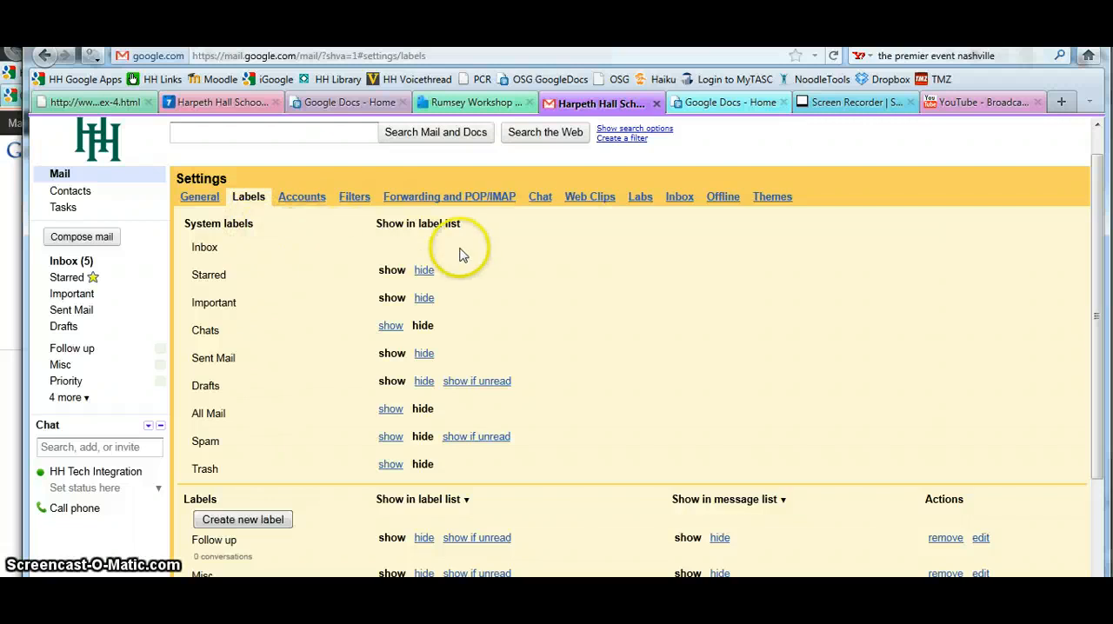
mouse_move(420, 365)
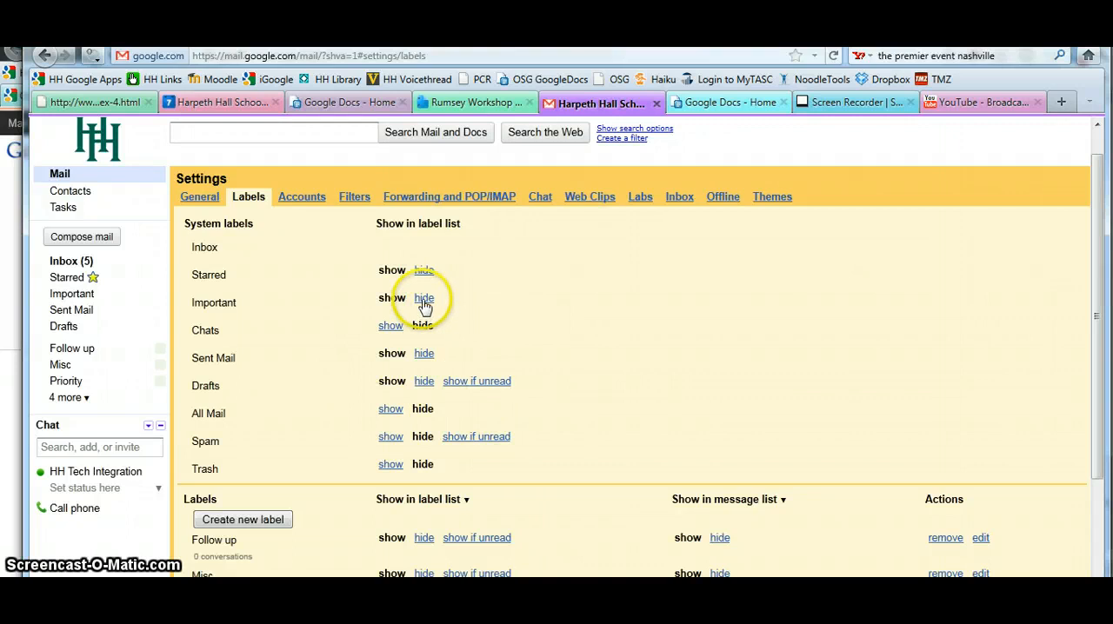
click(423, 297)
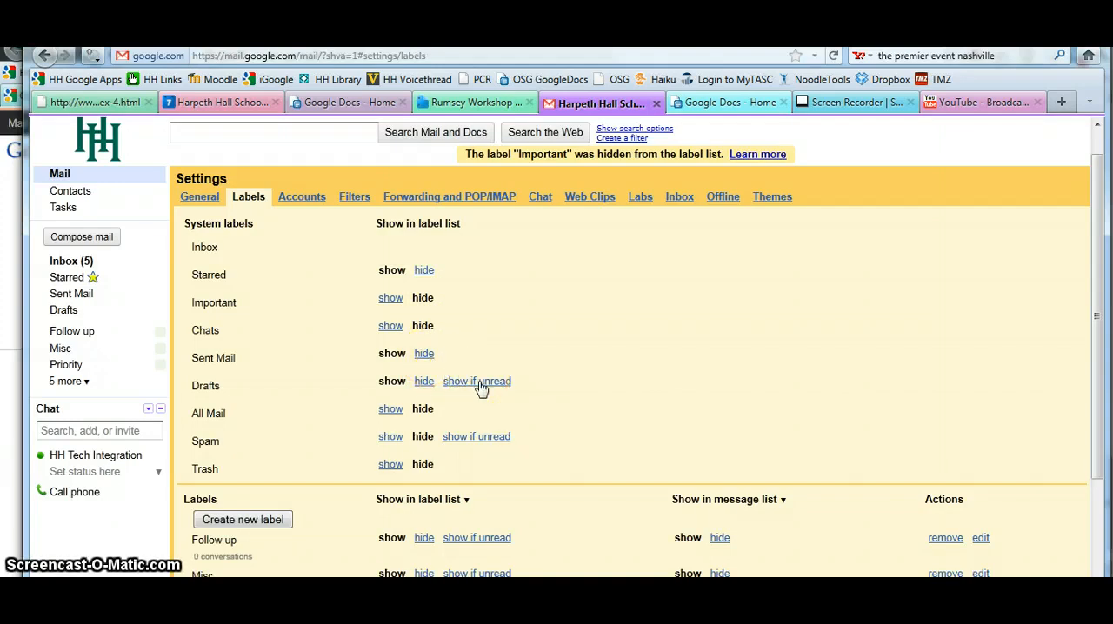
mouse_move(477, 381)
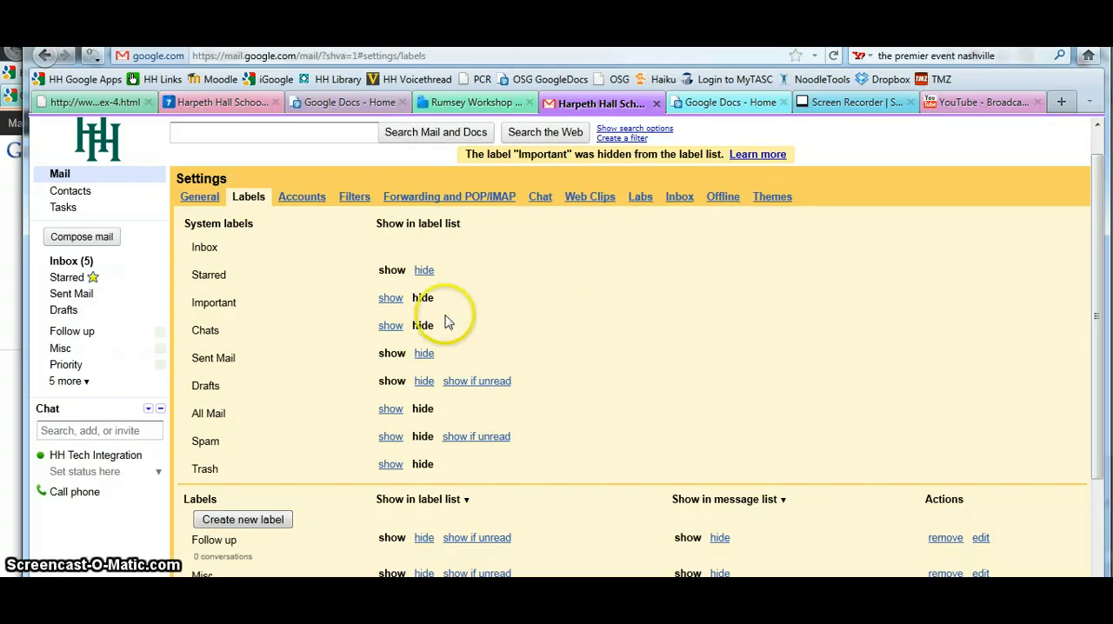
mouse_move(613, 399)
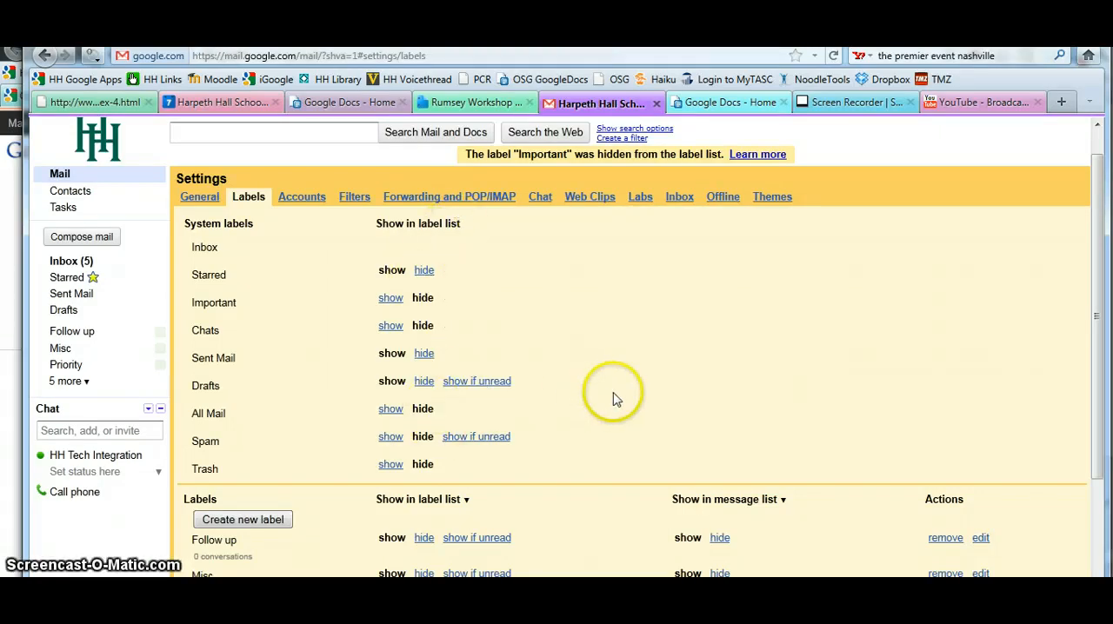
Step: Hide the Follow up and Misc custom labels from the label list
scroll(down, 3)
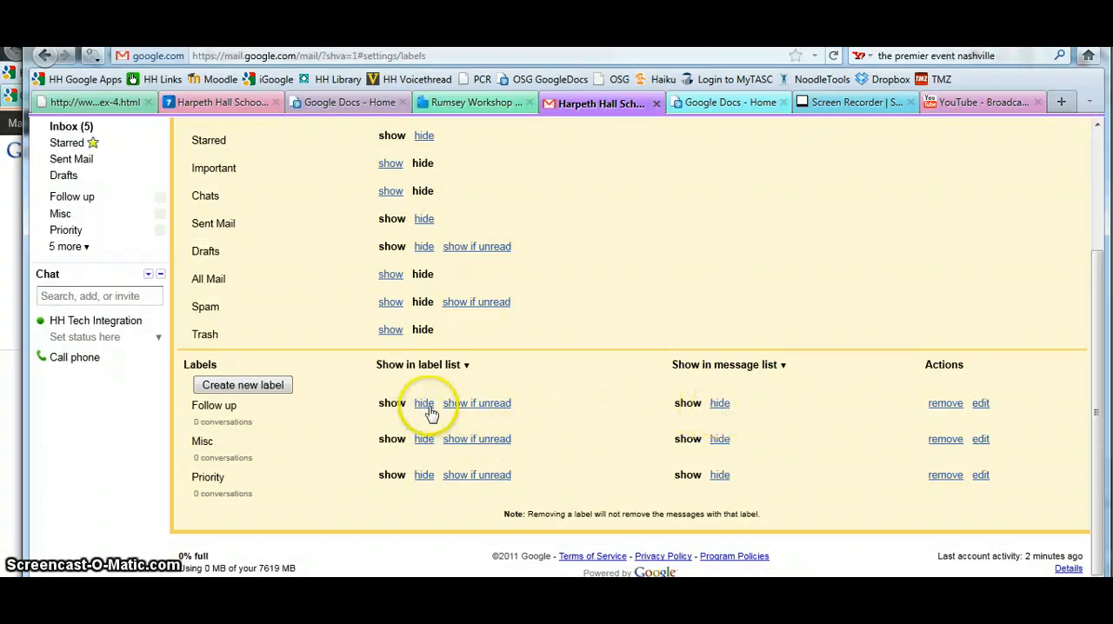
click(424, 403)
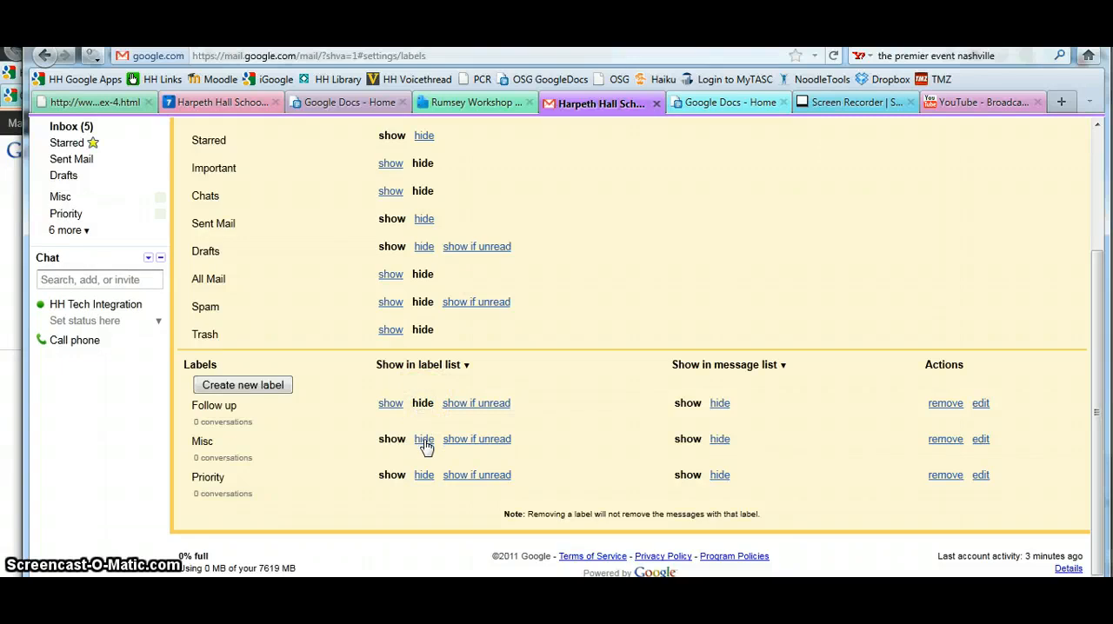
click(424, 439)
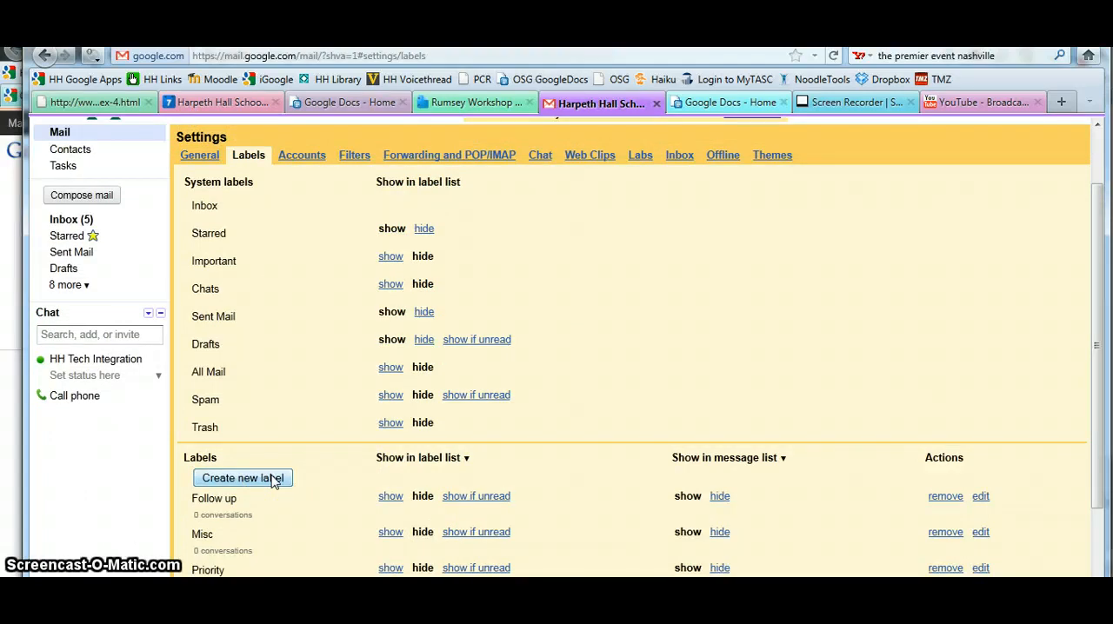
Step: Add a label named 'Department' through the new-label dialog
click(241, 479)
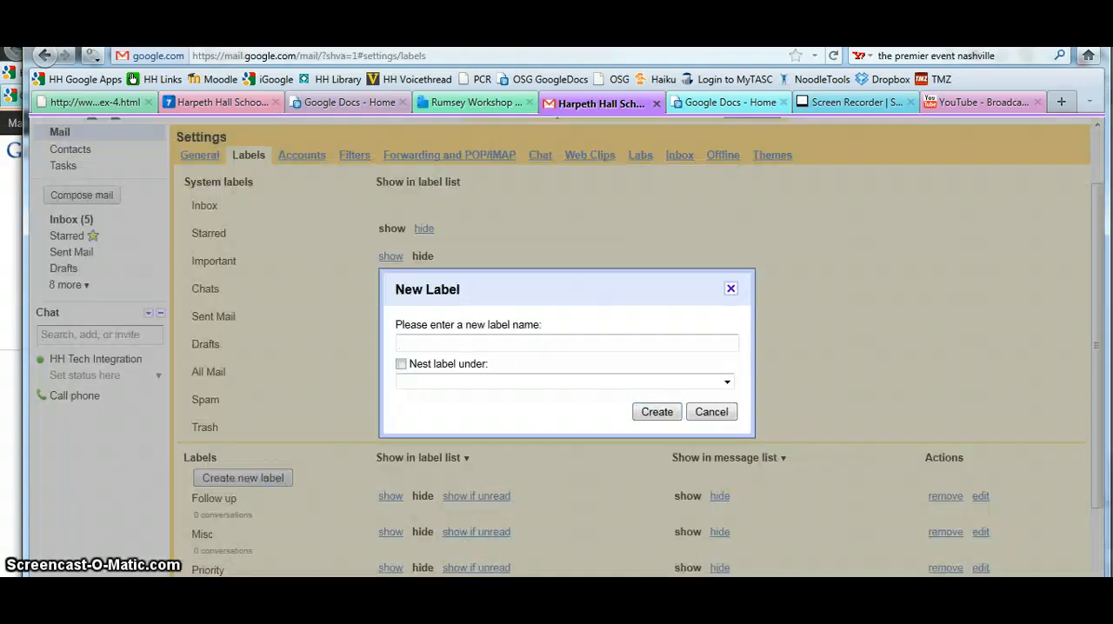
click(566, 343)
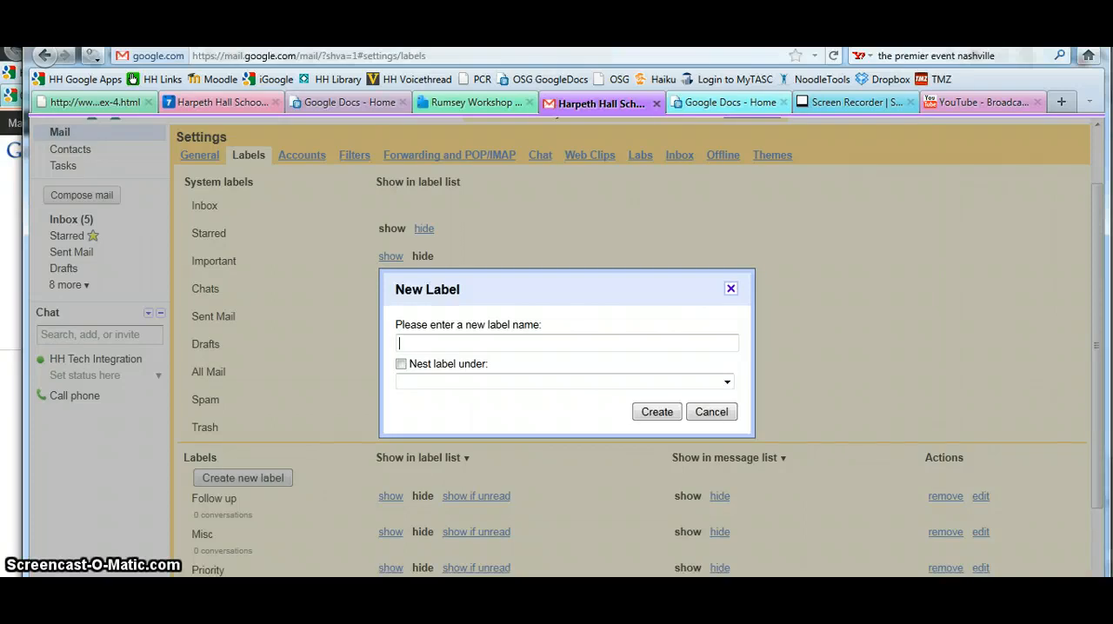
text(Department)
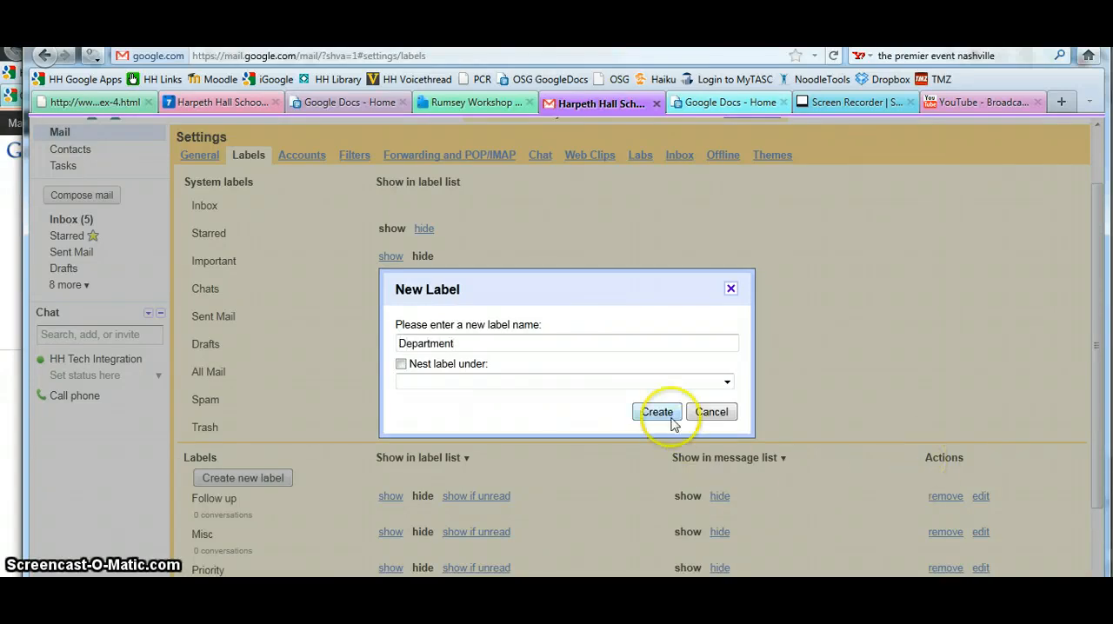
click(656, 411)
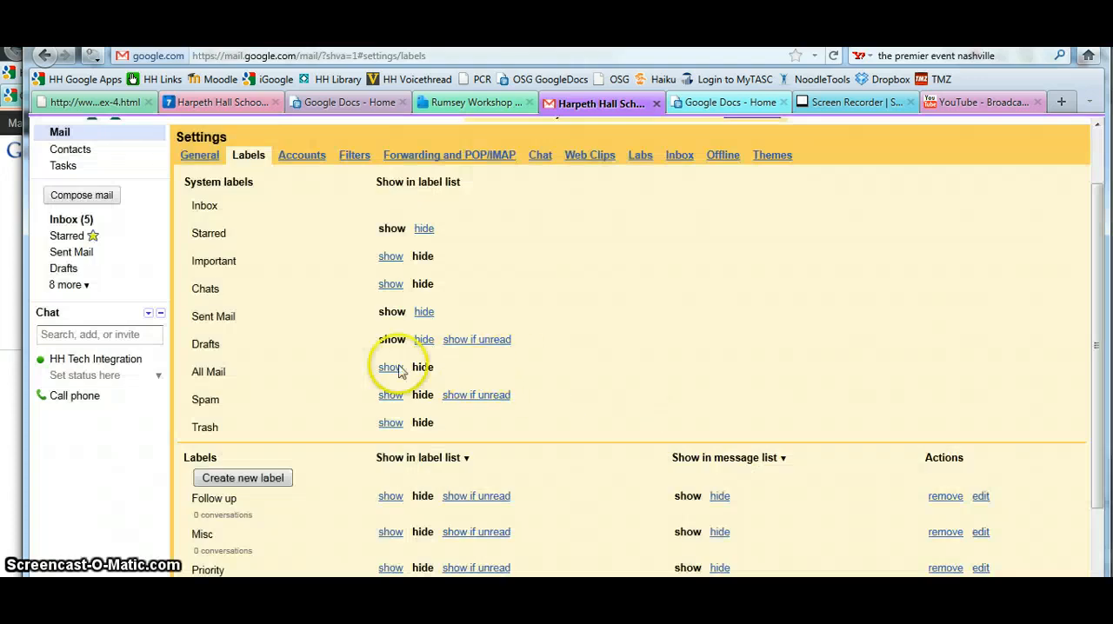
Step: Create a 'Personal' label with 'Nest label under' unchecked
click(242, 477)
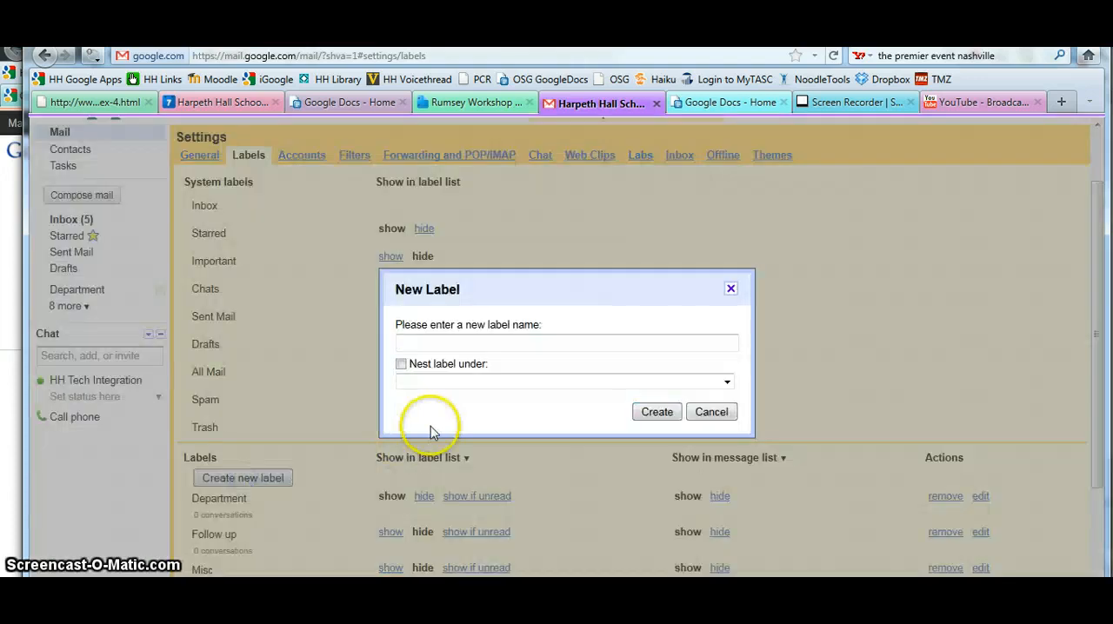
text(Personal)
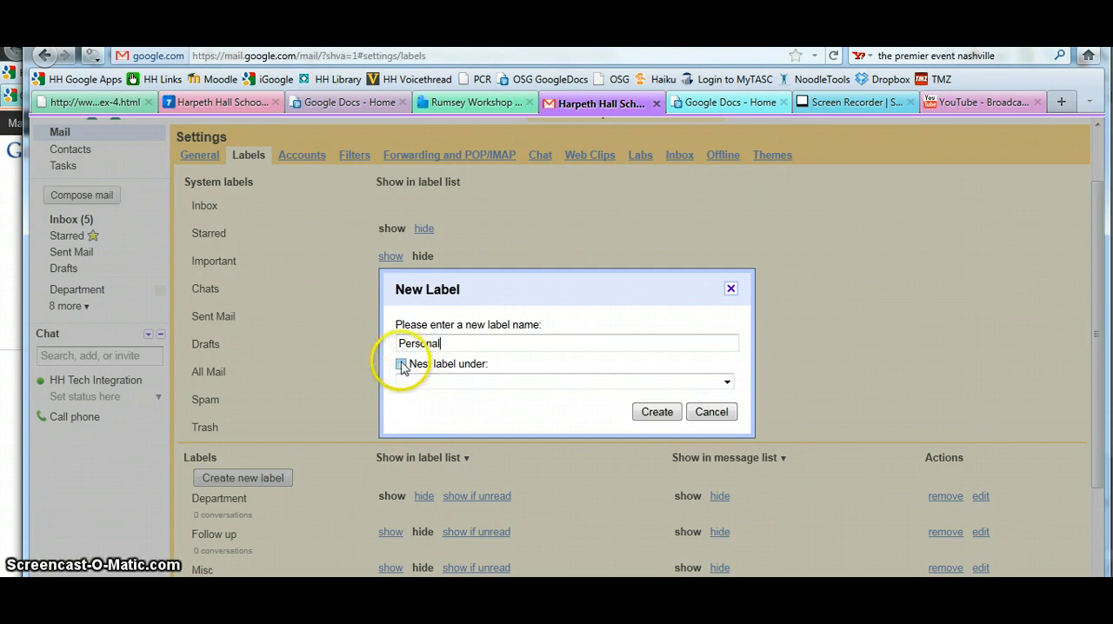
click(401, 364)
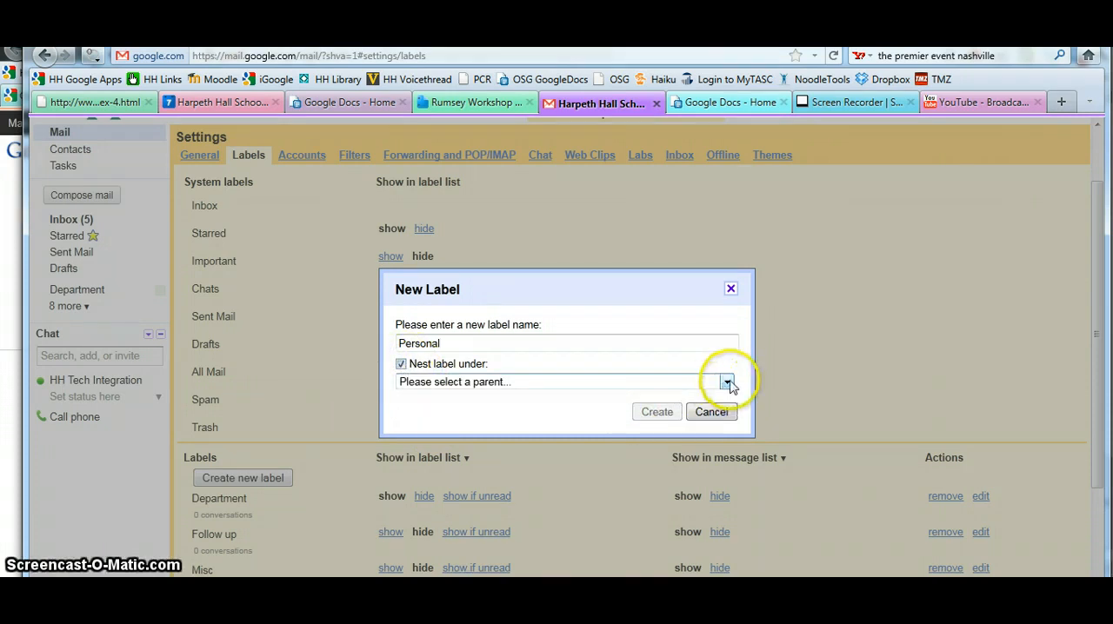
click(726, 381)
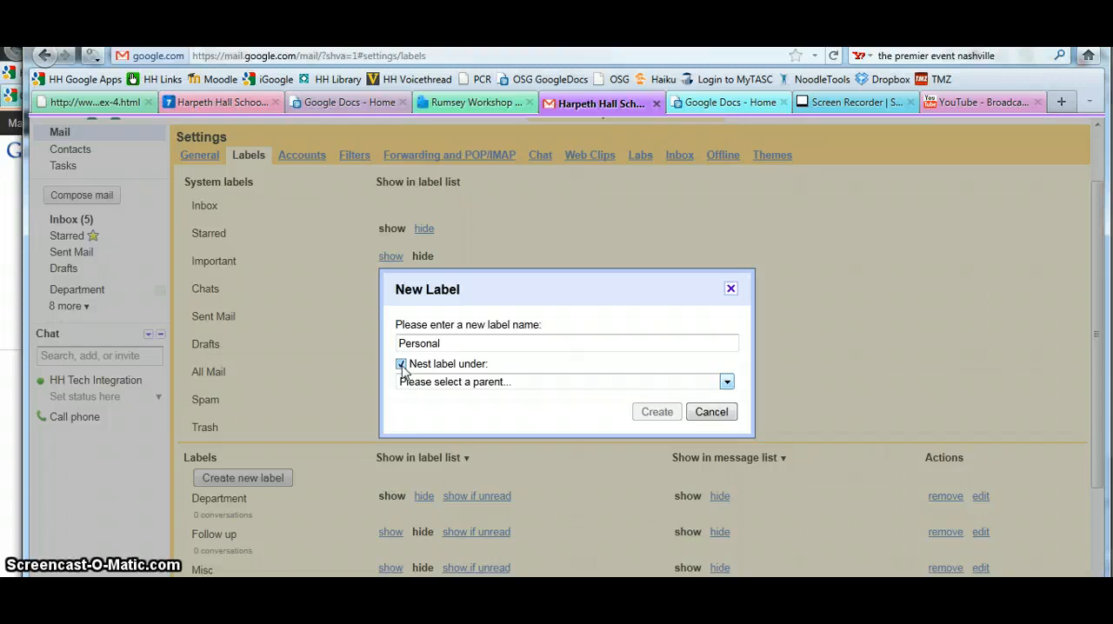
click(401, 363)
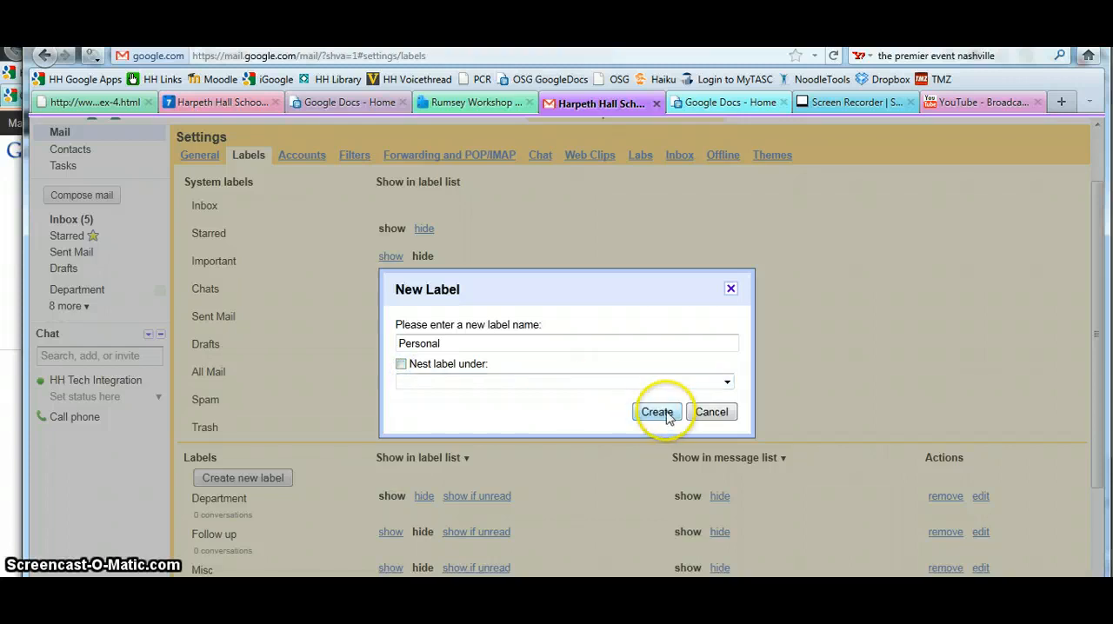
click(656, 412)
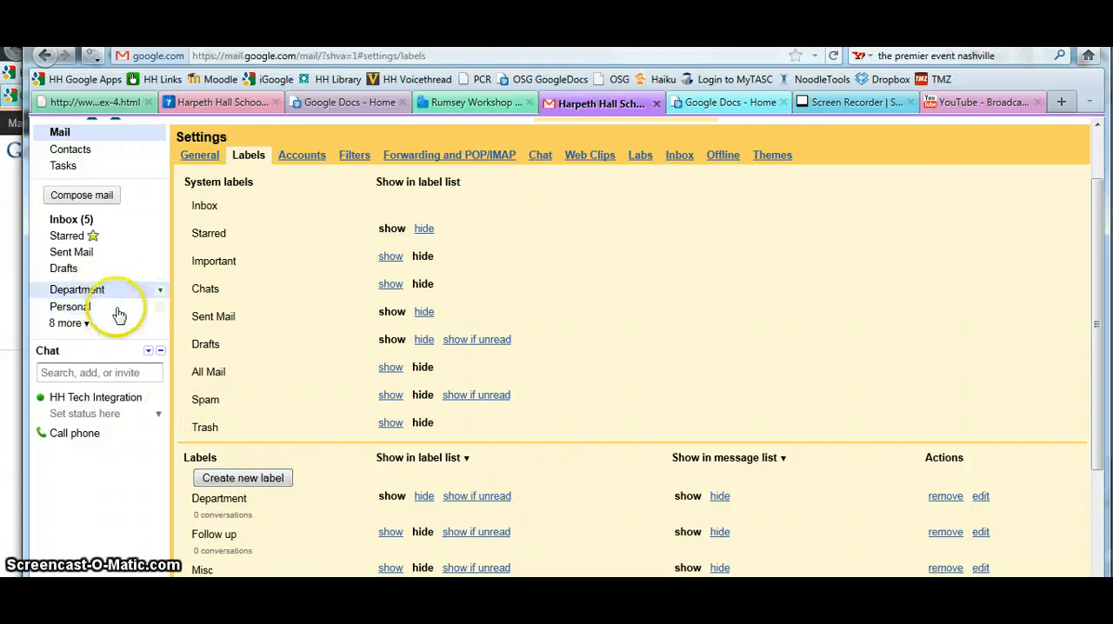
mouse_move(215, 344)
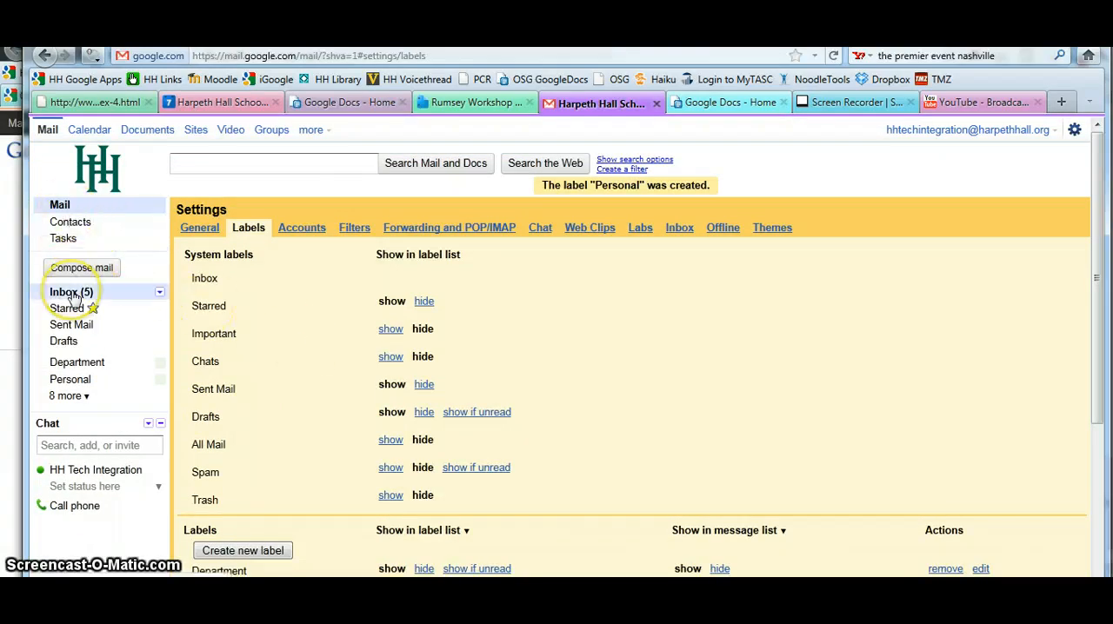
Step: Back in the inbox, apply Department to the Email Information/Rumor killer conversation
click(65, 292)
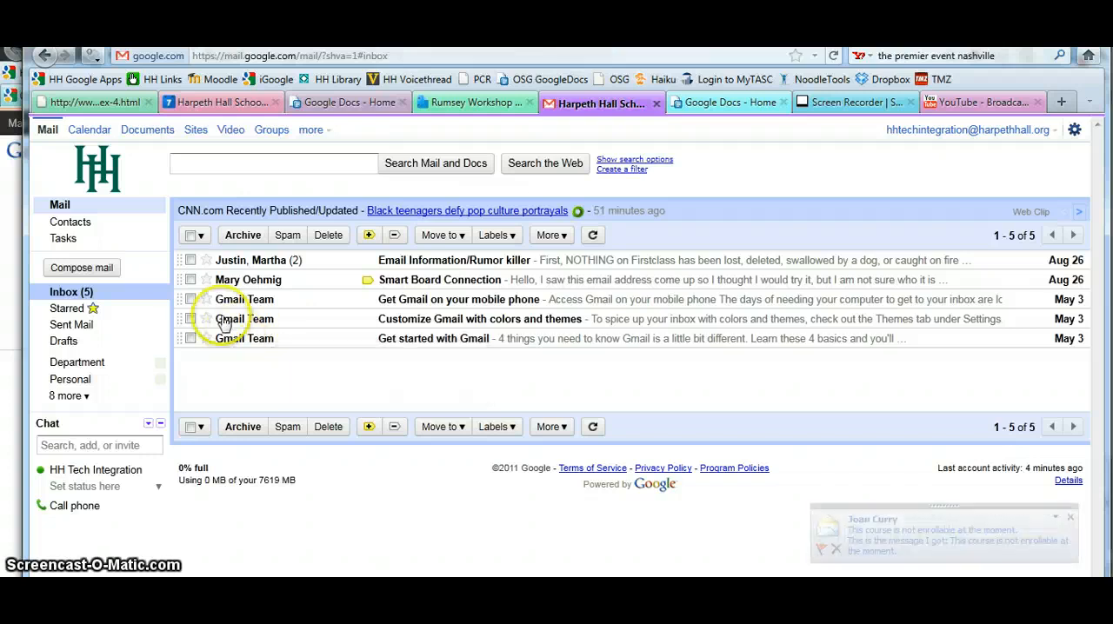
click(190, 260)
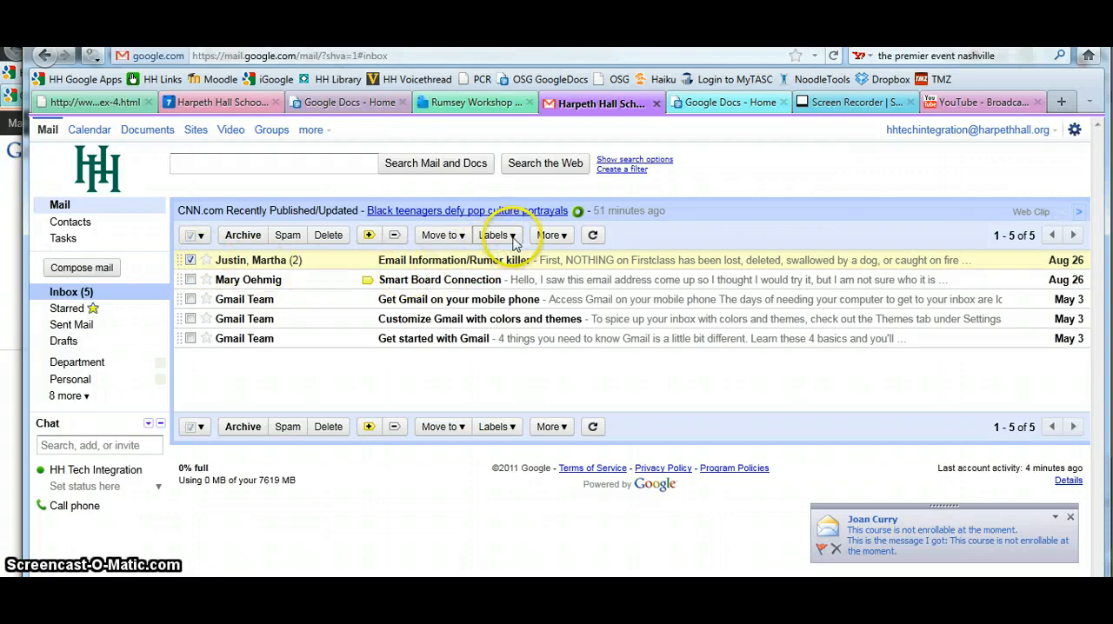
click(496, 235)
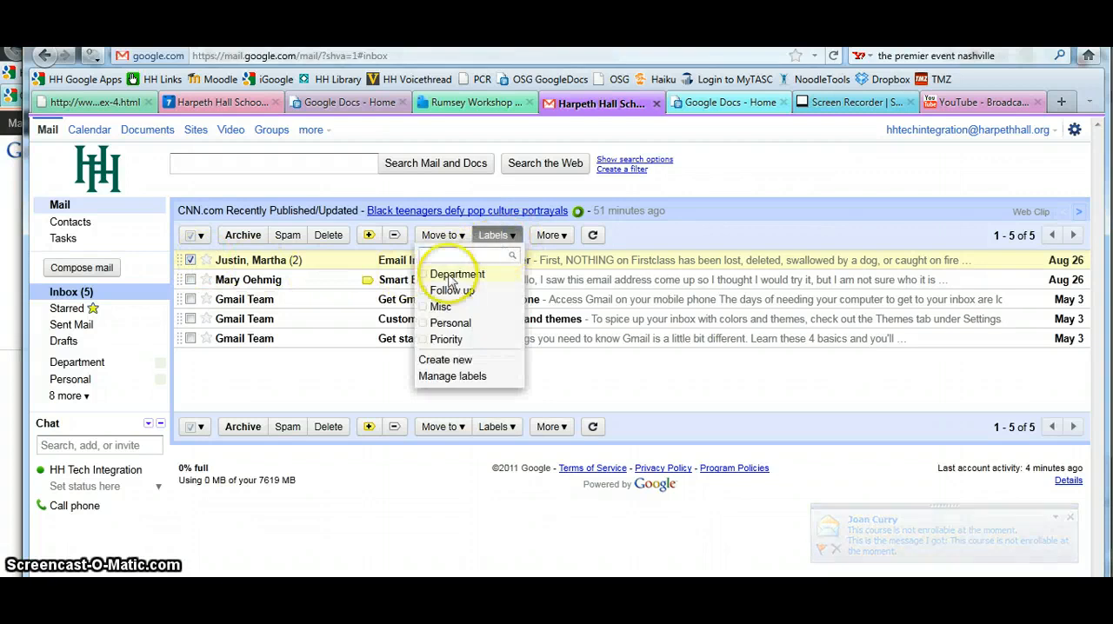
click(425, 274)
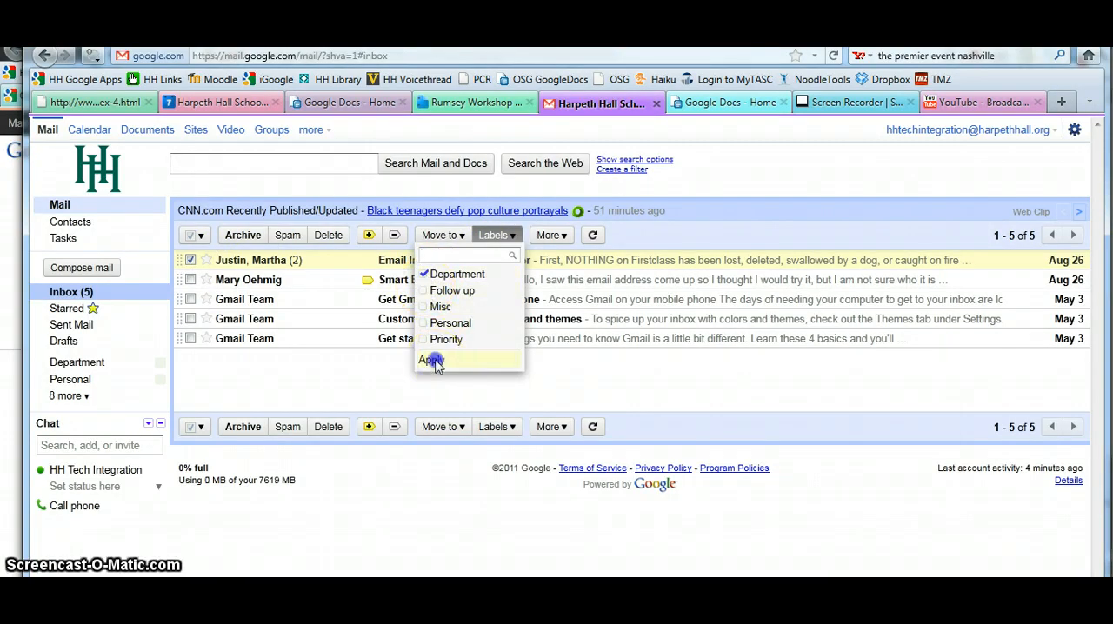
click(431, 360)
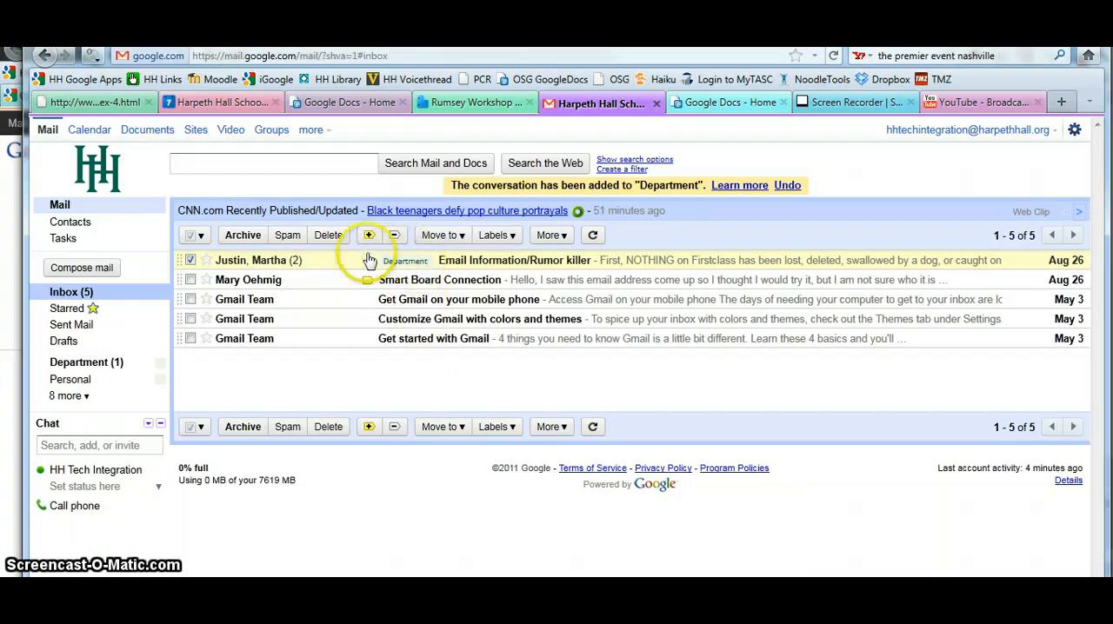
mouse_move(439, 257)
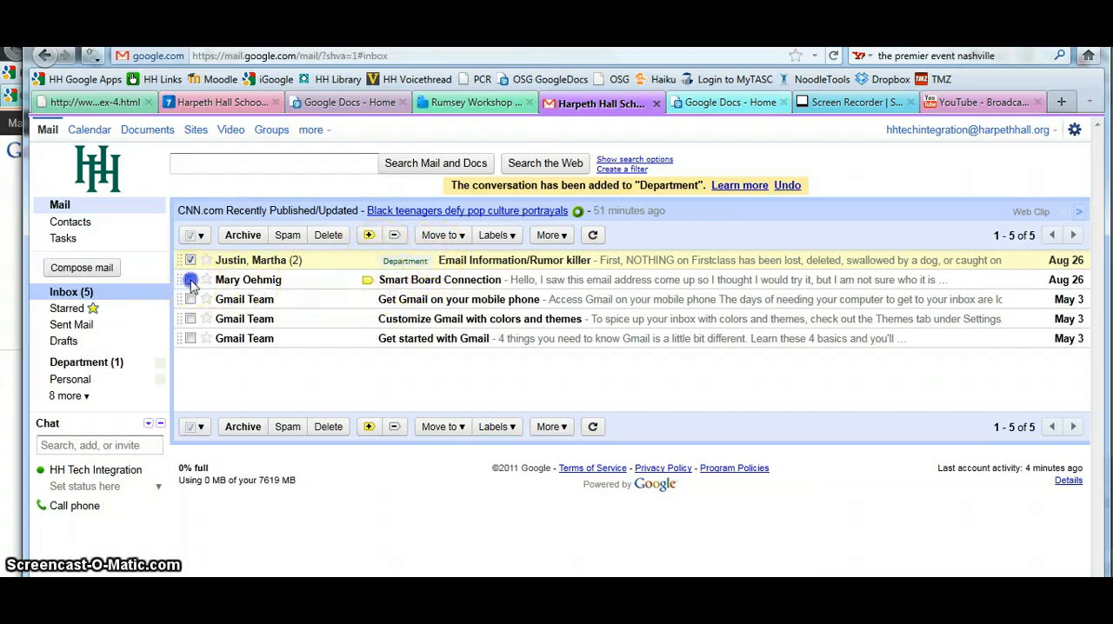
Step: Apply the Misc label to the Smart Board Connection conversation
click(496, 234)
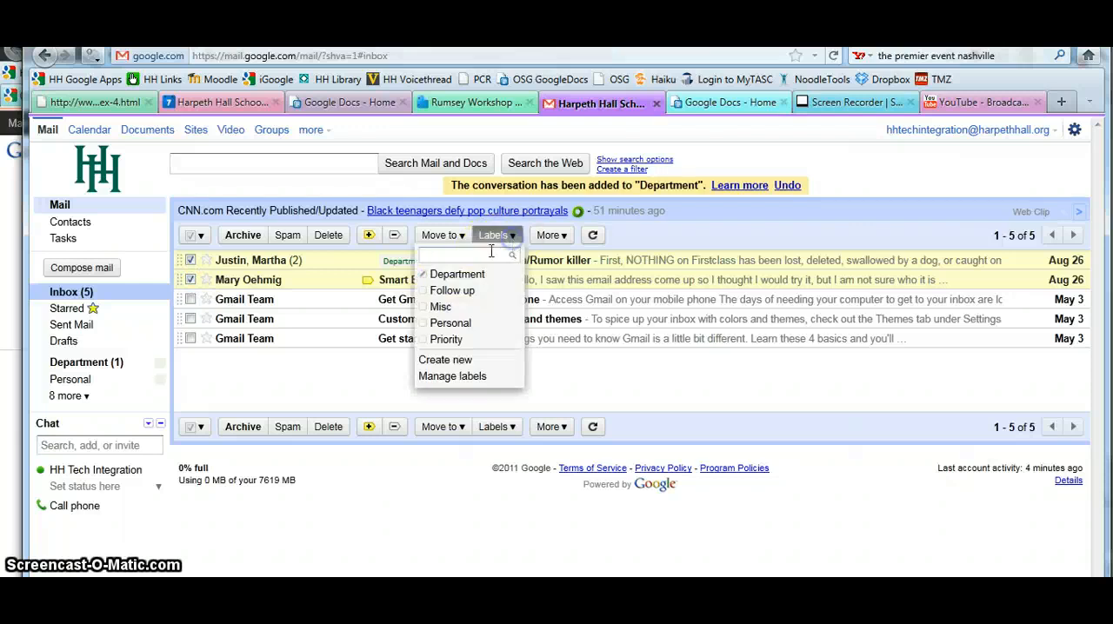
click(452, 291)
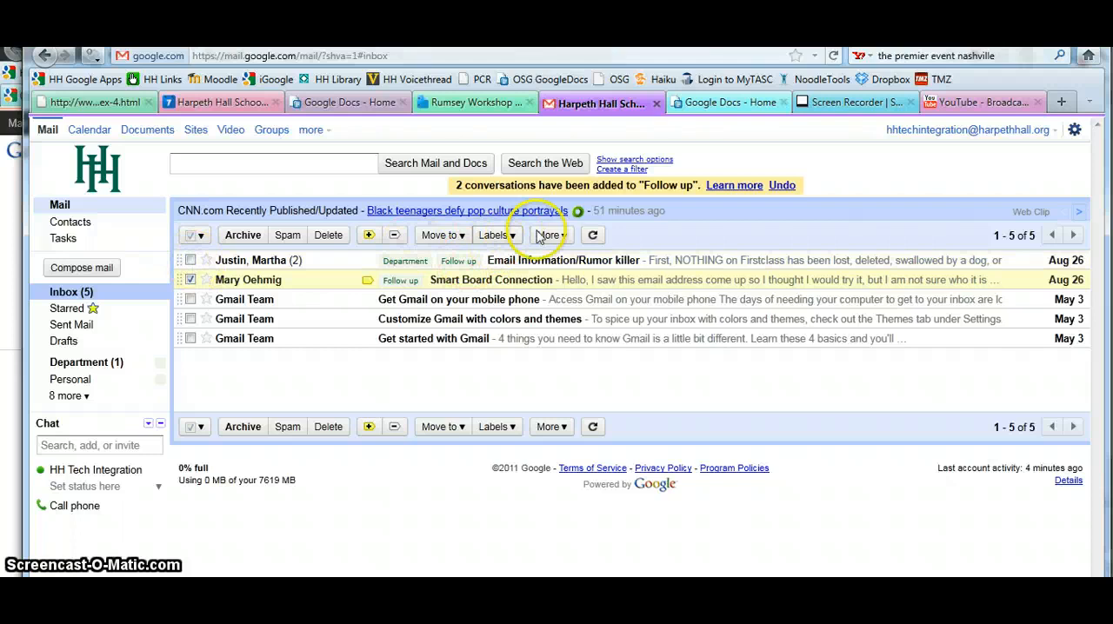
click(493, 235)
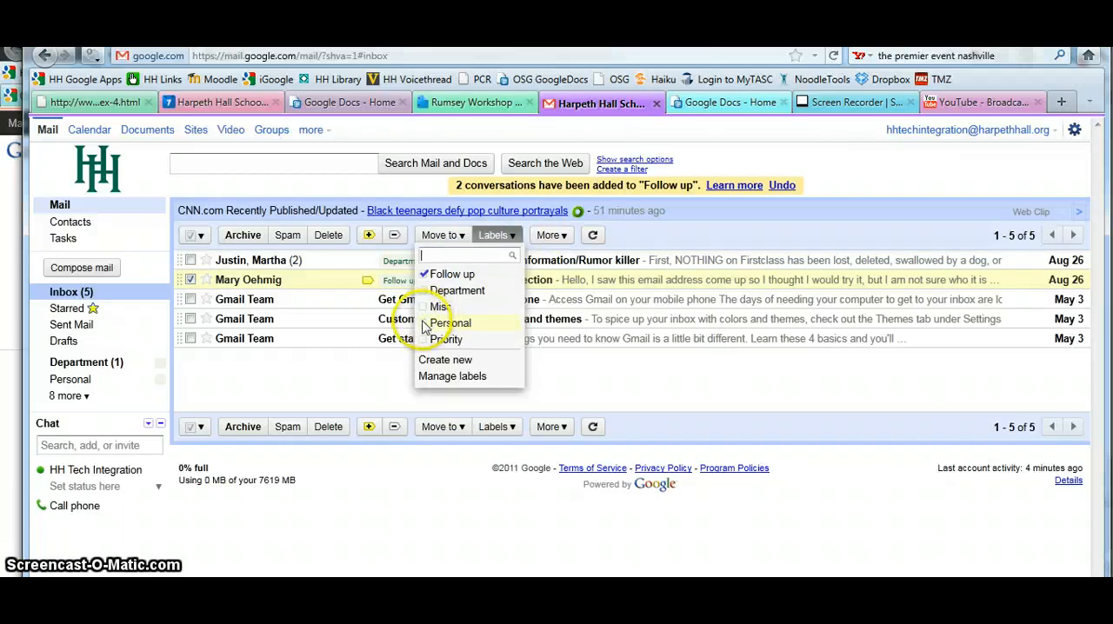
click(441, 306)
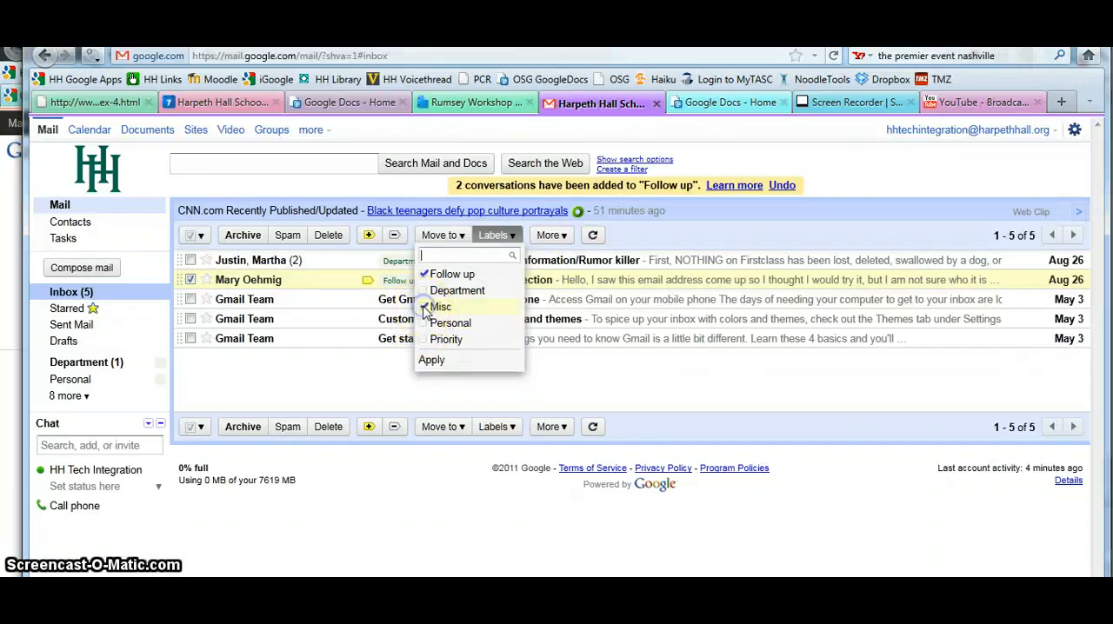
click(431, 359)
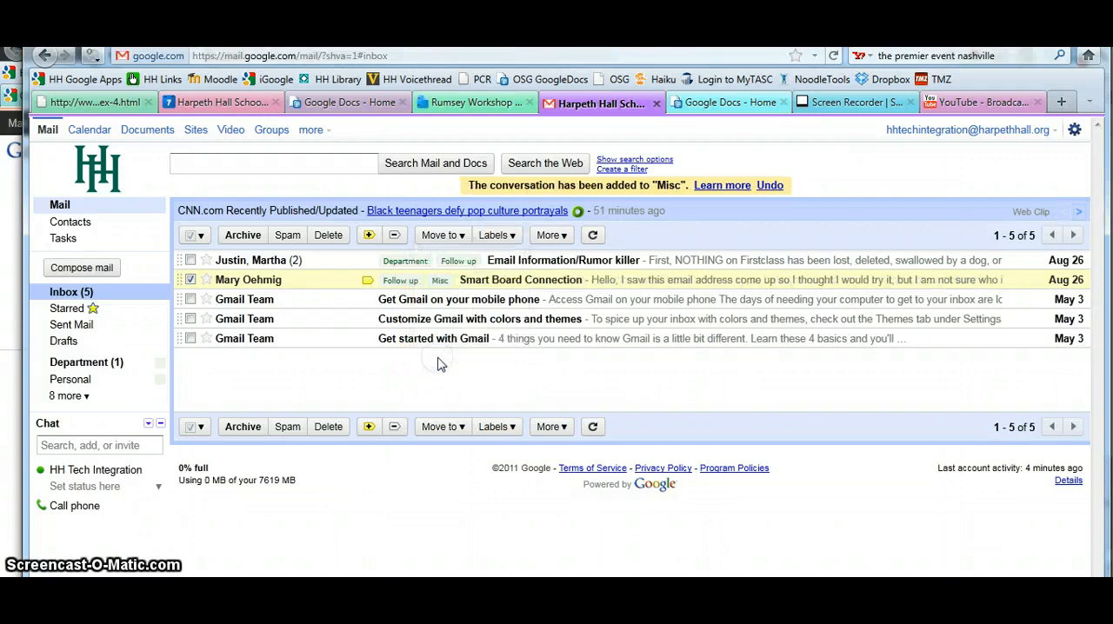
mouse_move(413, 287)
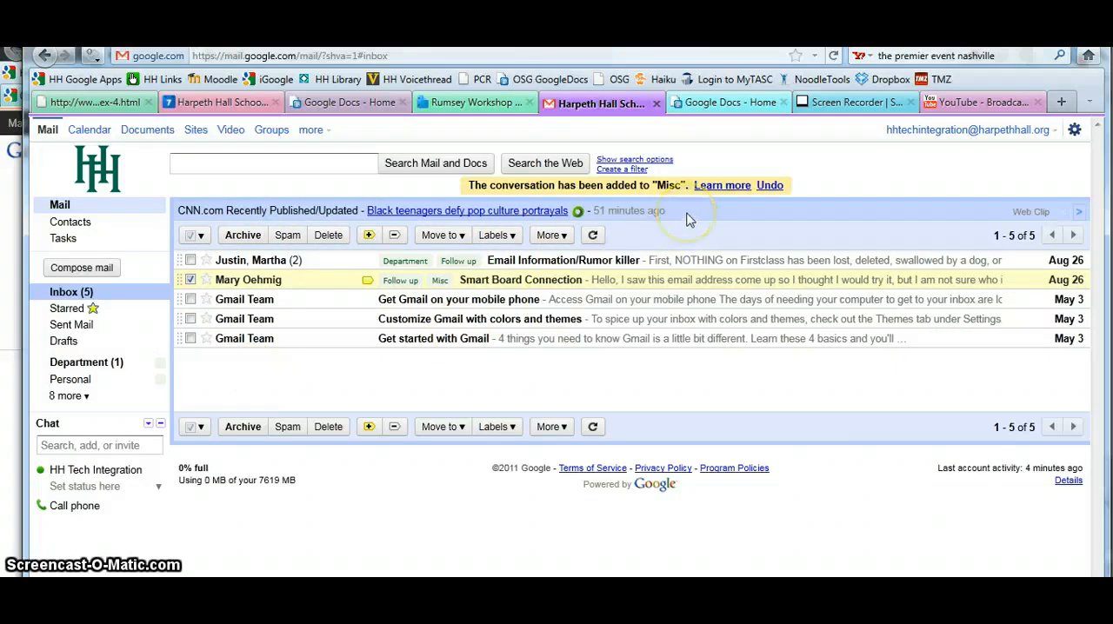
mouse_move(687, 219)
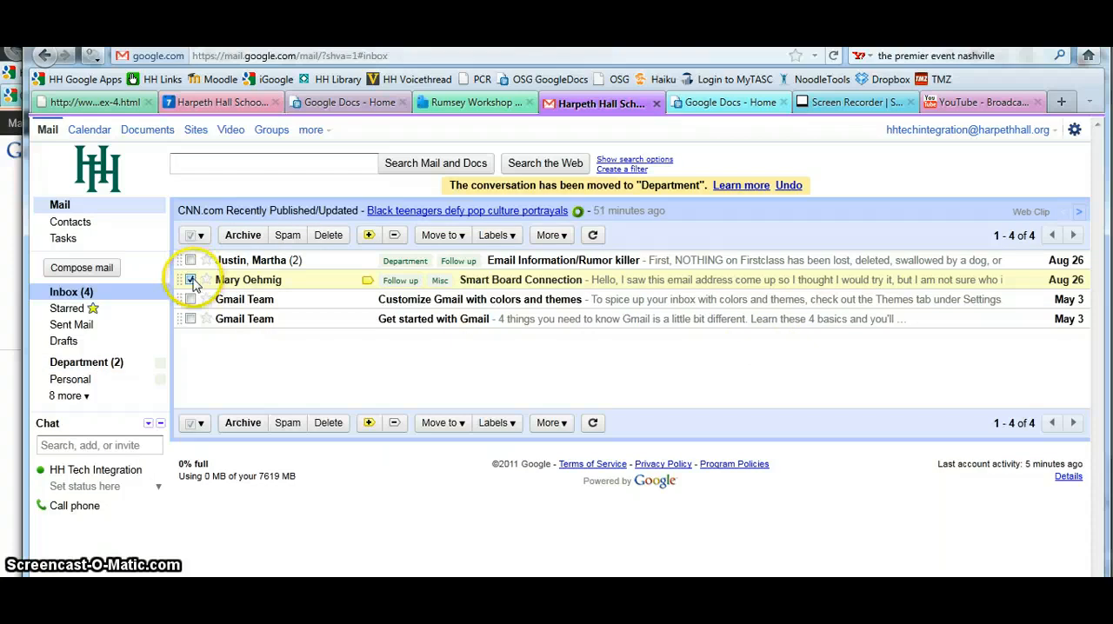
Step: Move the two Gmail Team conversations into Department, view Department, then return to Inbox
click(191, 299)
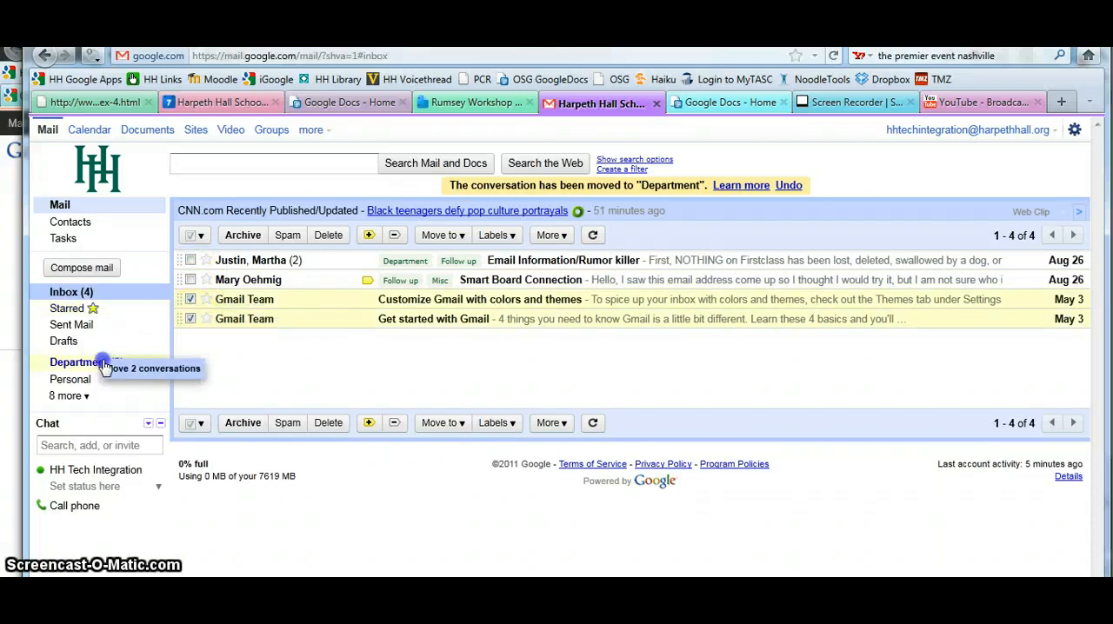
click(79, 362)
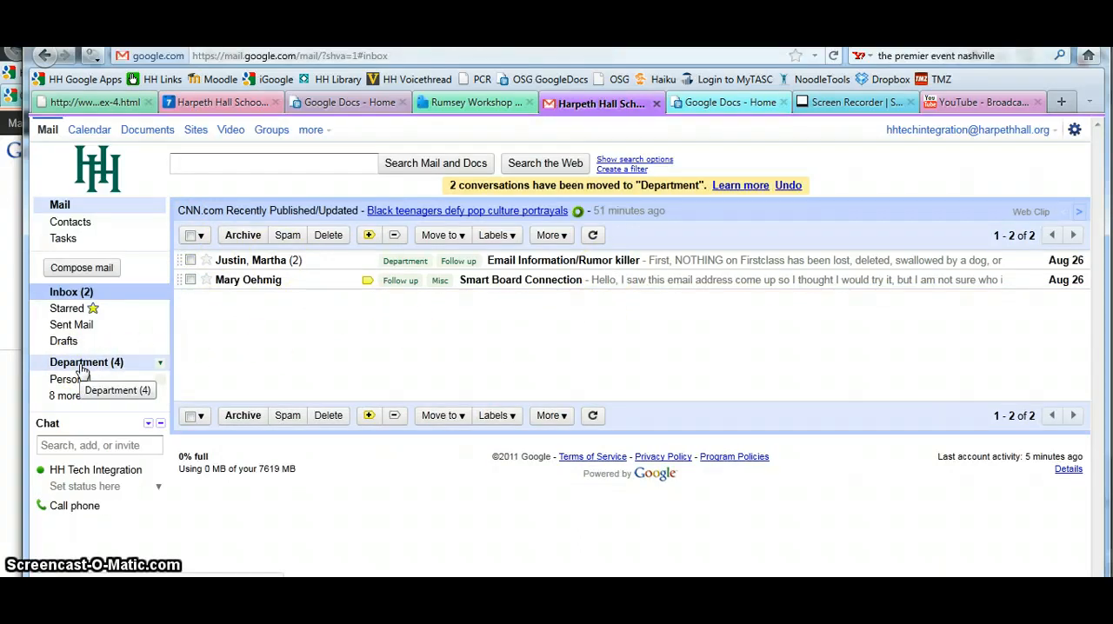
click(79, 362)
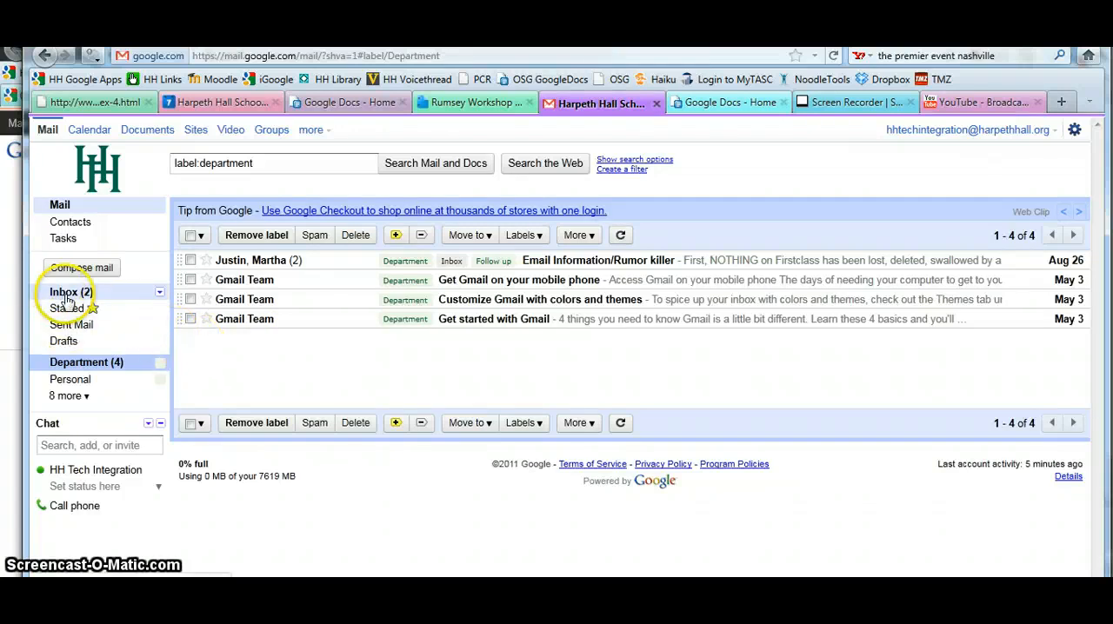
click(65, 291)
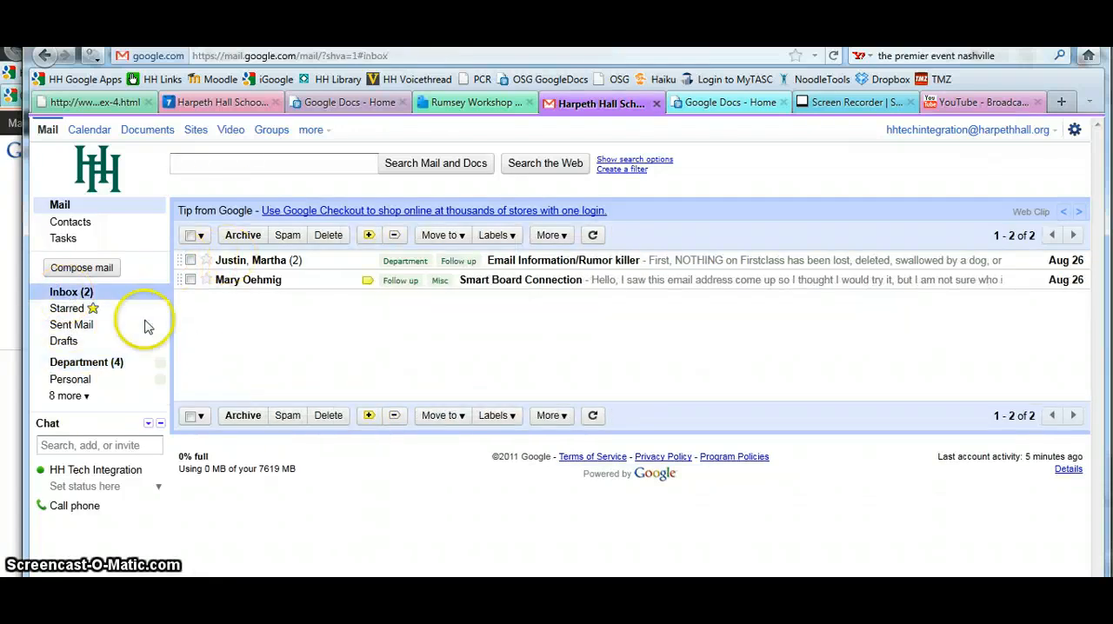